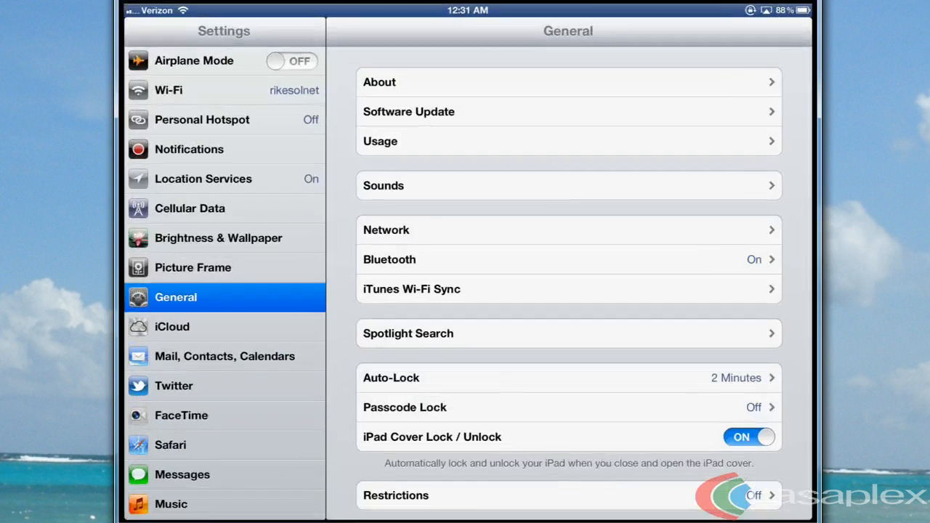
- Go to Mail, Contacts, Calendars and start adding a new account
{"action": "left_click", "coordinate": [224, 356]}
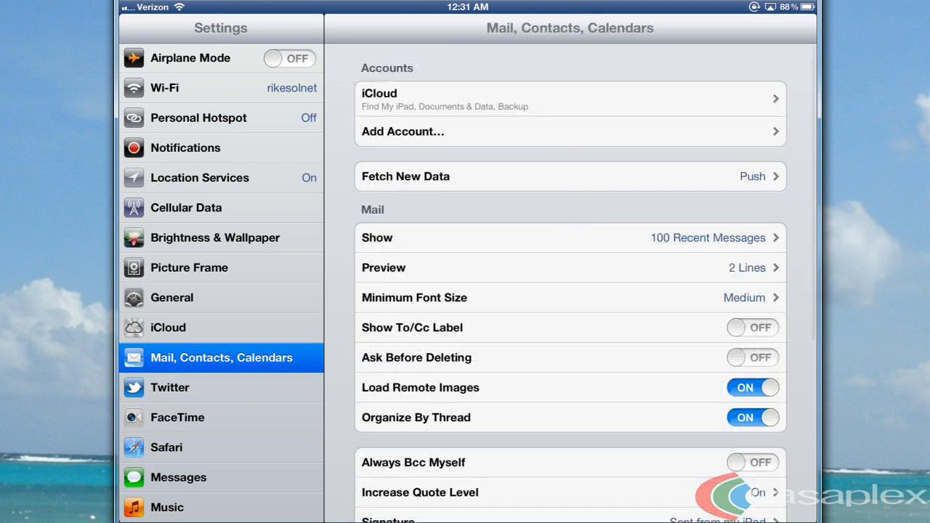
{"action": "left_click", "coordinate": [569, 130]}
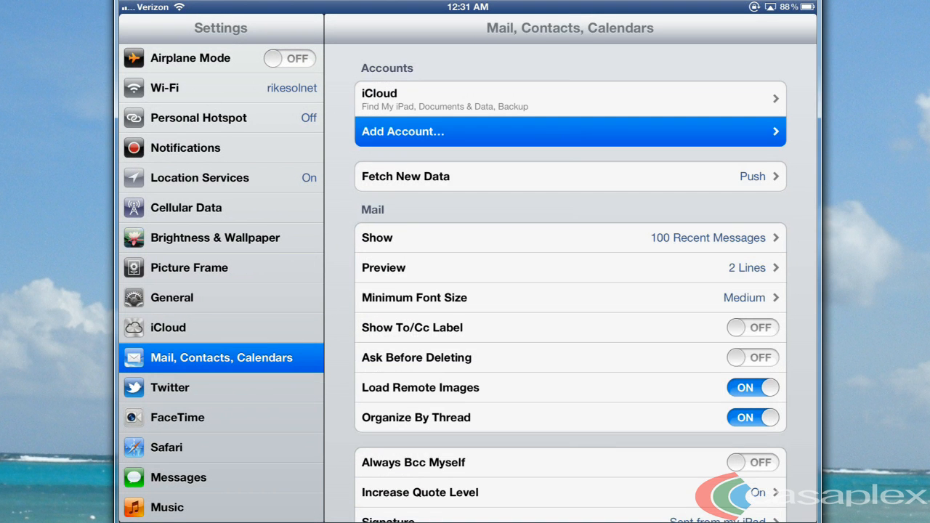
{"action": "left_click", "coordinate": [569, 130]}
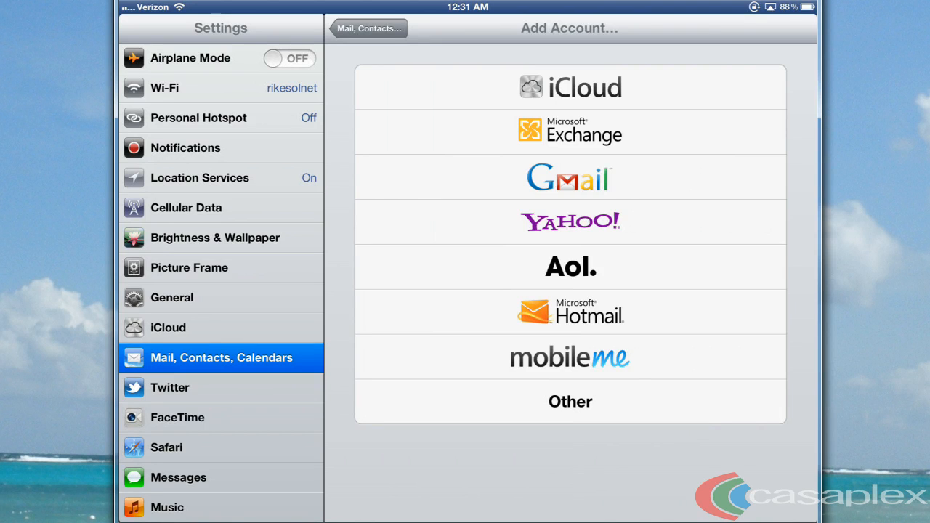
- Choose Microsoft Exchange and enter the Gmail address as the account email
{"action": "left_click", "coordinate": [569, 133]}
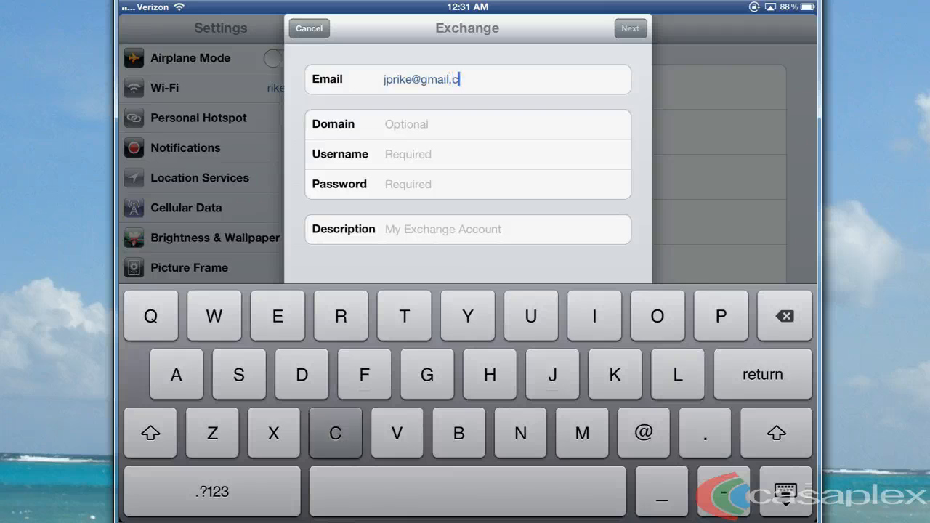
{"action": "type", "text": "om"}
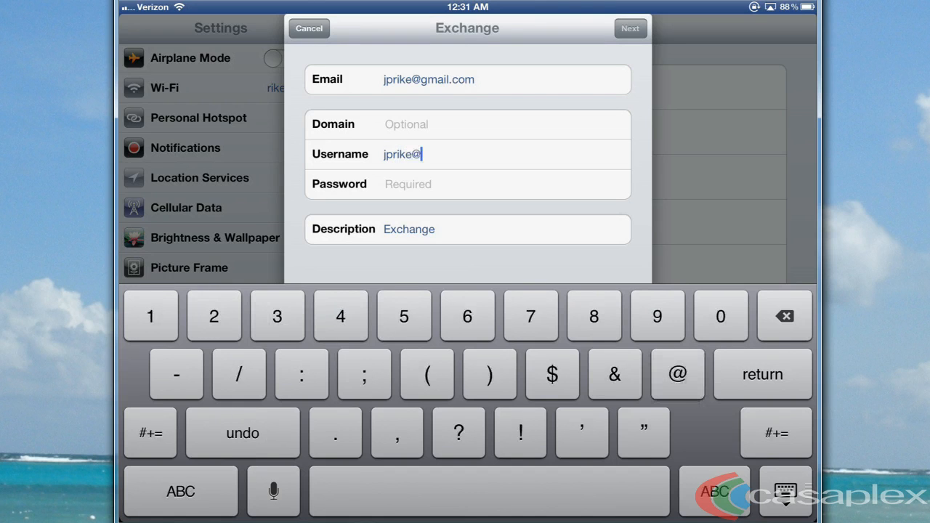
{"action": "type", "text": "gmail"}
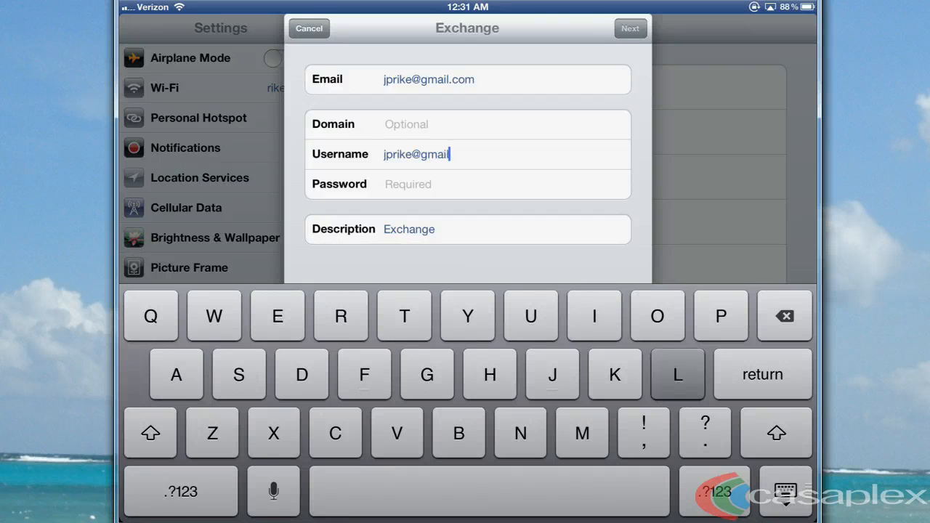
{"action": "type", "text": ".com"}
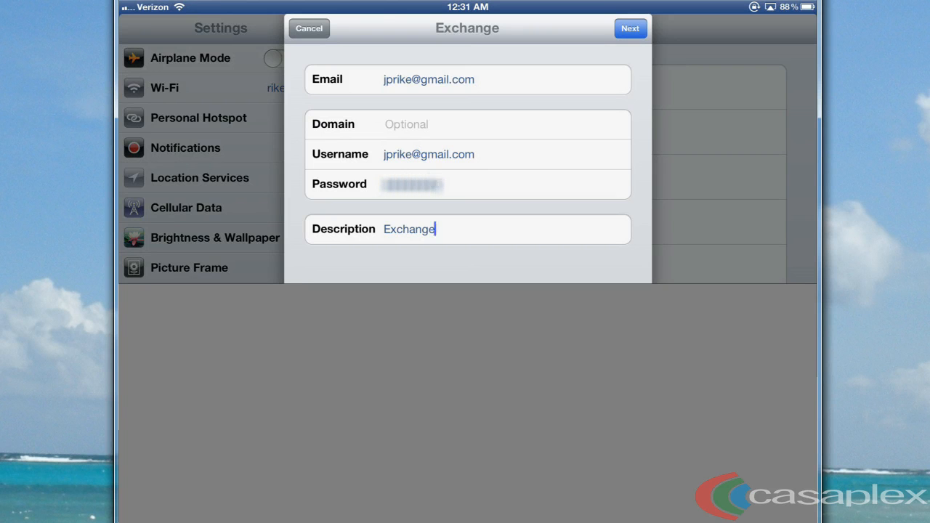
- Replace the default description with 'Gmail' and submit the account details
{"action": "left_click", "coordinate": [436, 229]}
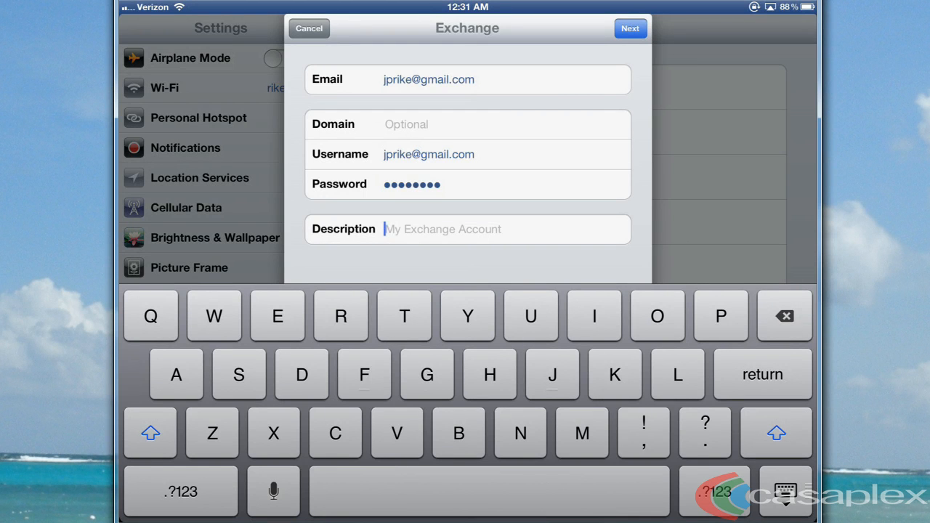
{"action": "type", "text": "Gmail"}
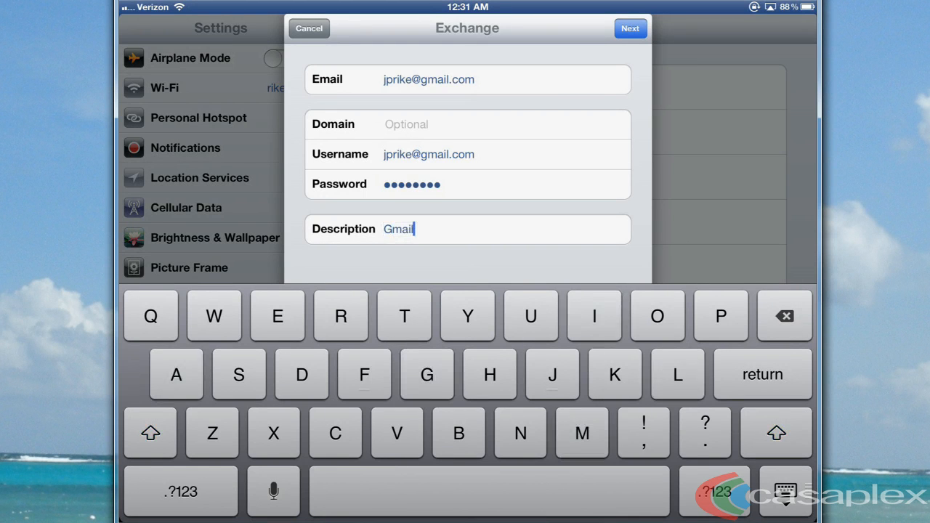
{"action": "left_click", "coordinate": [630, 29]}
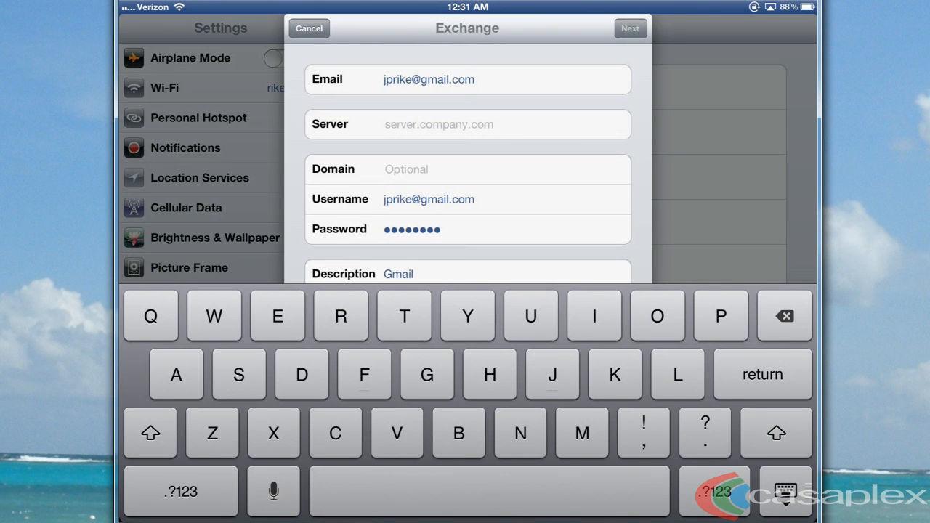
- Enter server m.google.com and save the account with Mail, Contacts and Calendars on
{"action": "type", "text": "m.google"}
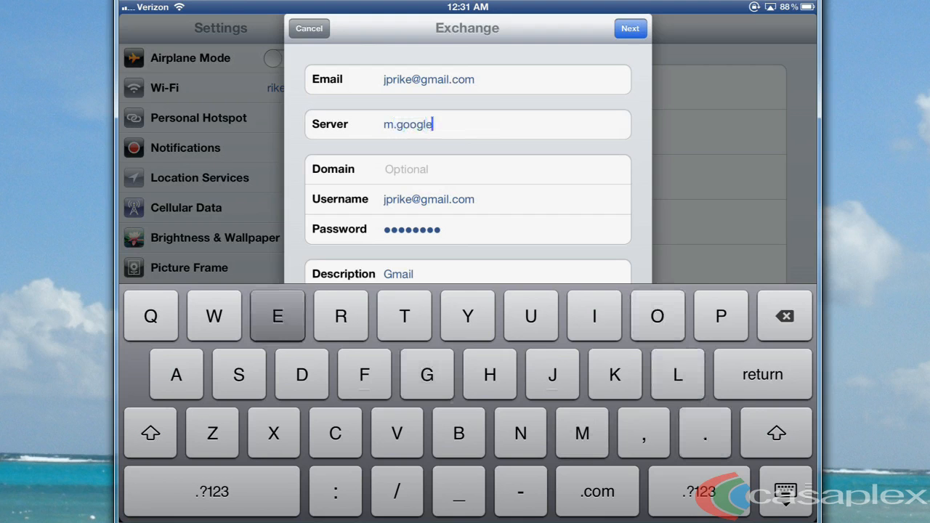
{"action": "left_click", "coordinate": [595, 492]}
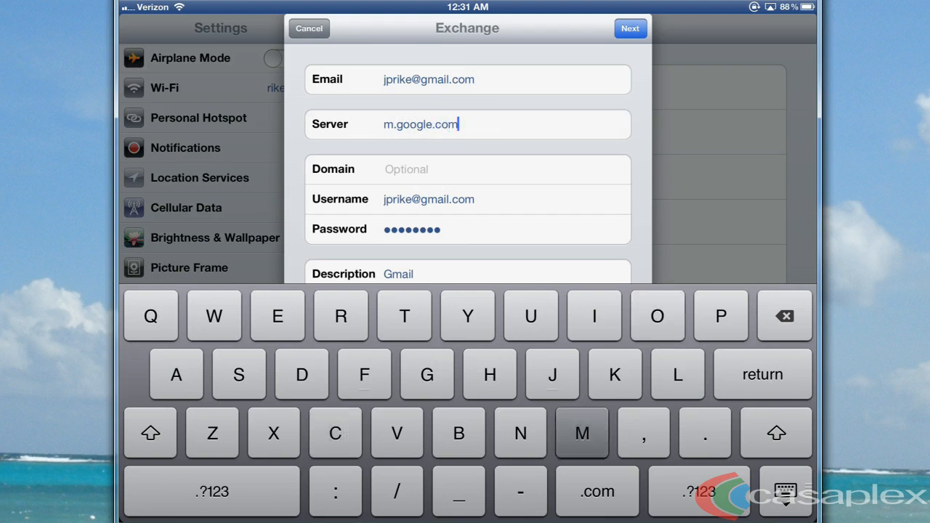
{"action": "left_click", "coordinate": [629, 29]}
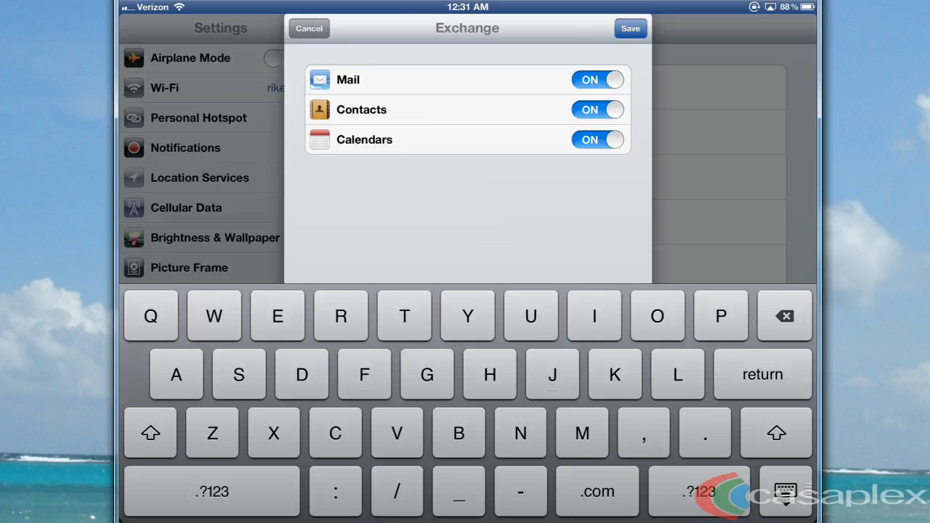
{"action": "left_click", "coordinate": [629, 29]}
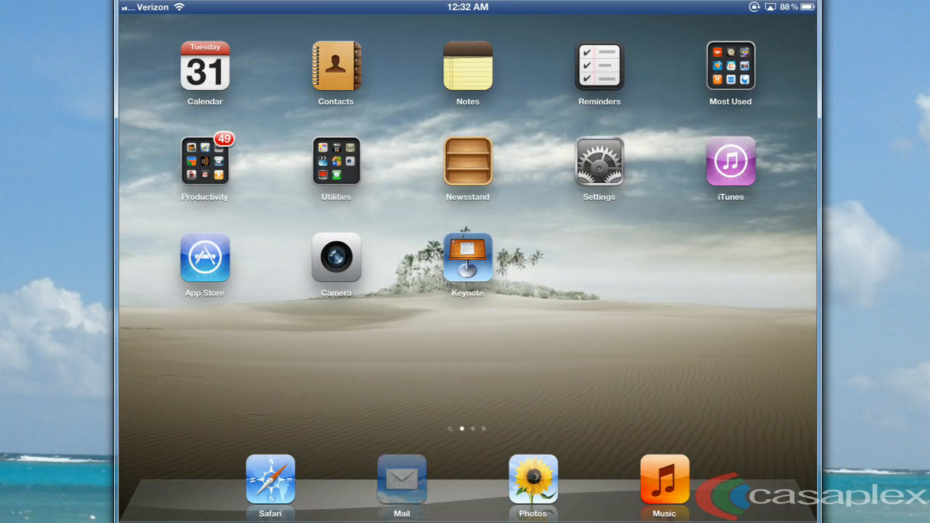
{"action": "left_click", "coordinate": [401, 478]}
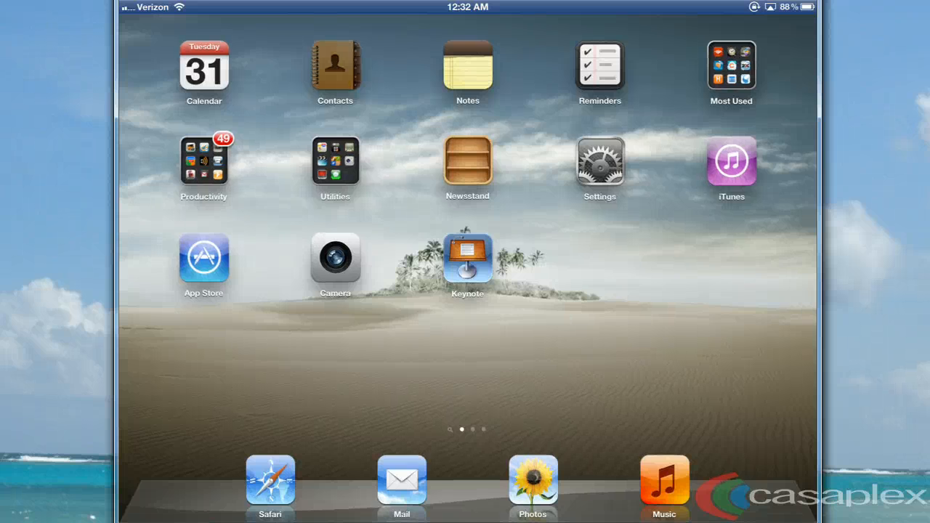
{"action": "left_click", "coordinate": [334, 64]}
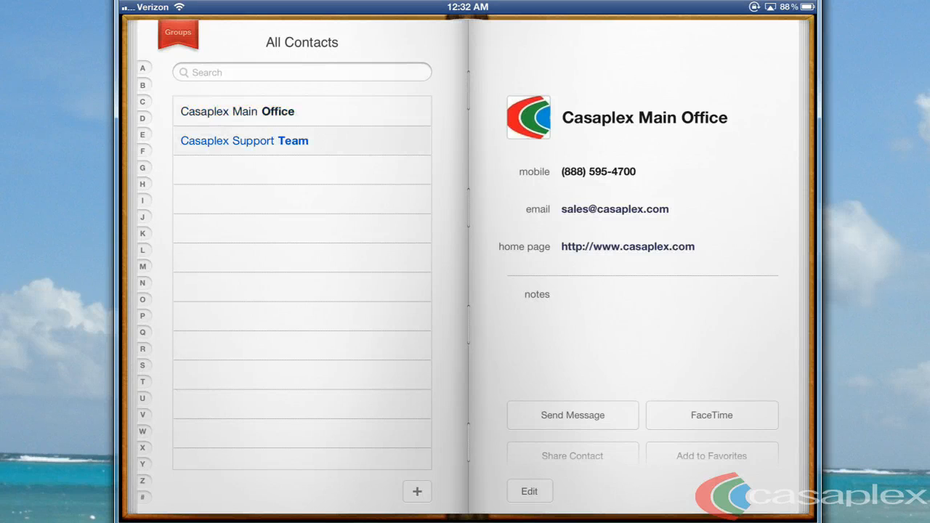
{"action": "left_click", "coordinate": [245, 139]}
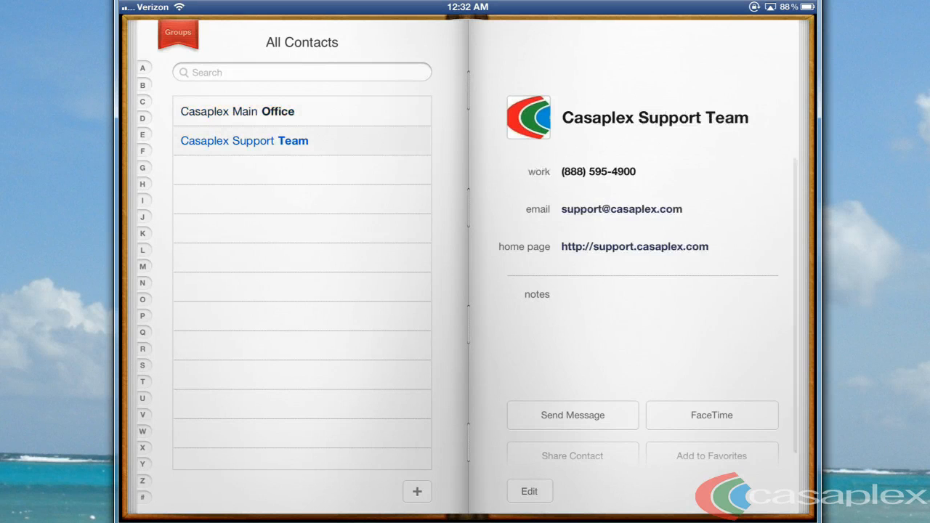
{"action": "key", "text": "home"}
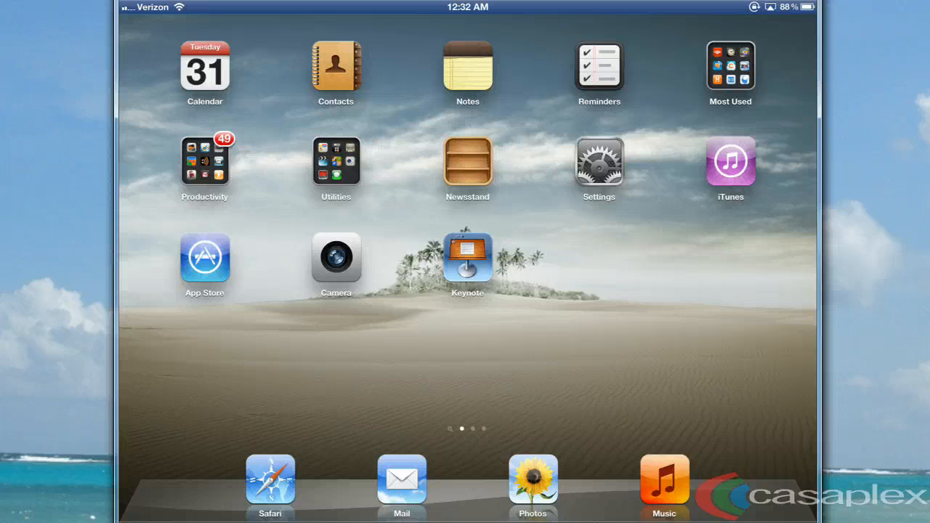
{"action": "left_click", "coordinate": [205, 66]}
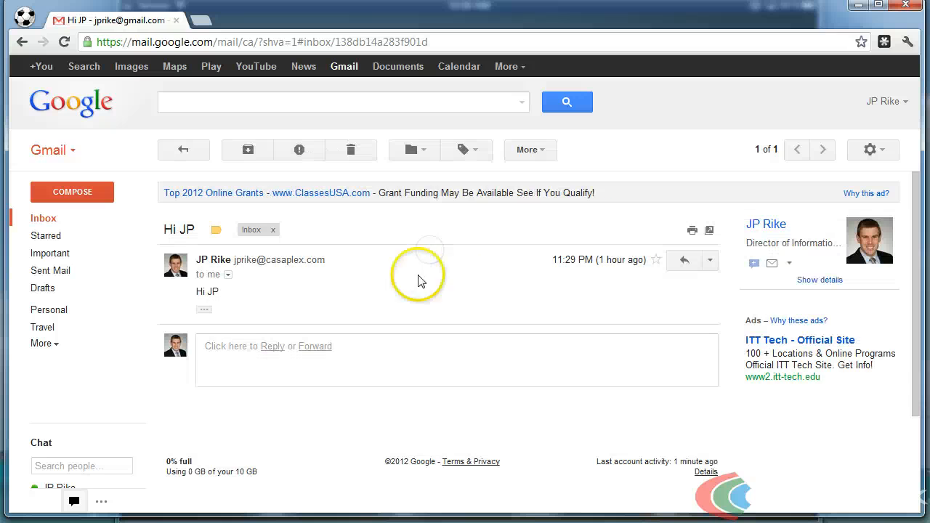
- View the 'Hi JP' message in the iPad Mail inbox
{"action": "left_click", "coordinate": [204, 308]}
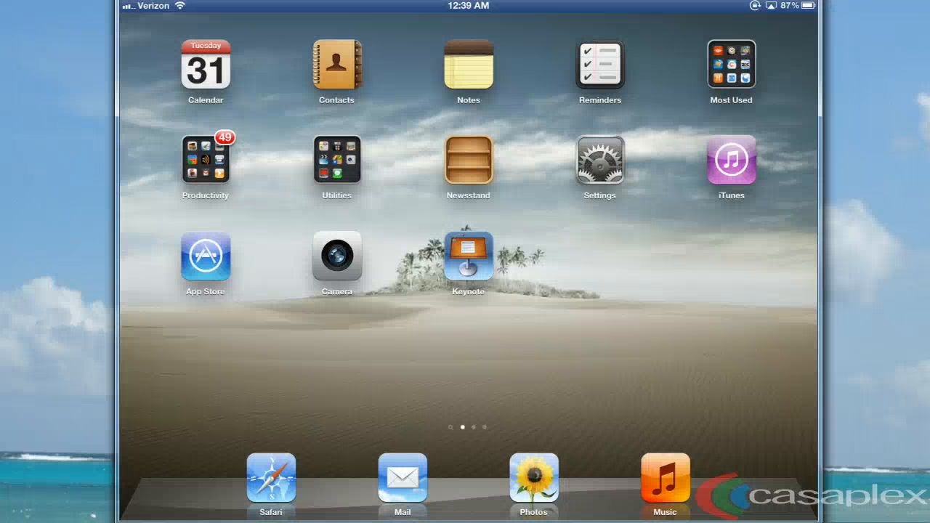
{"action": "left_click", "coordinate": [401, 476]}
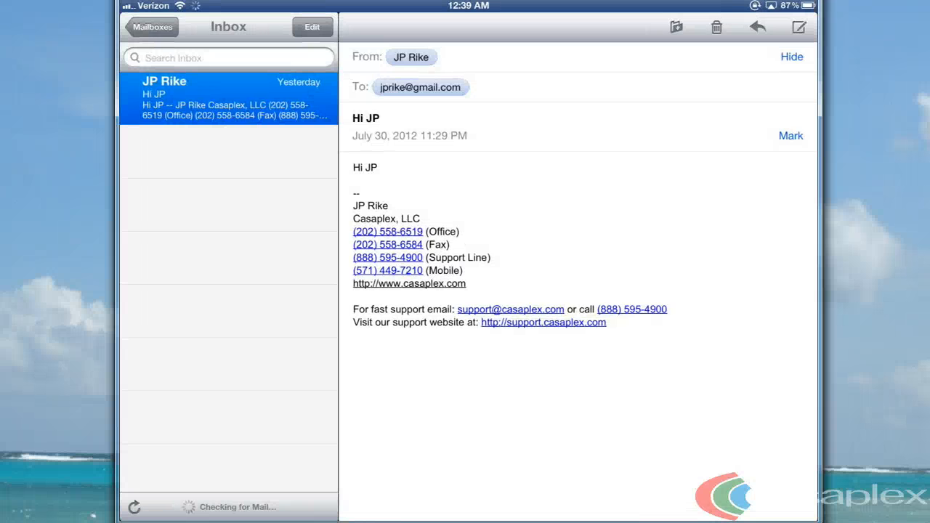
{"action": "left_click", "coordinate": [715, 26]}
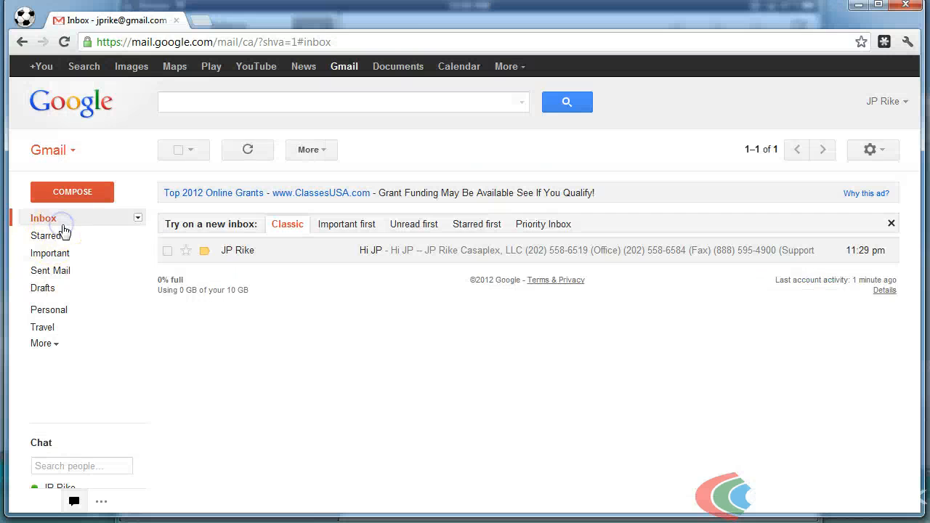
- Refresh the Gmail web inbox and switch to Contacts from the Google apps menu
{"action": "left_click", "coordinate": [247, 150]}
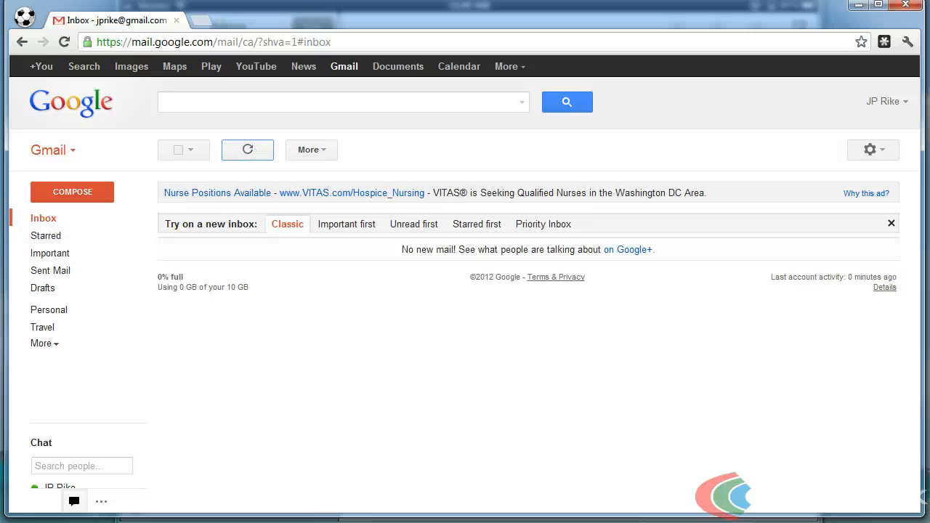
{"action": "left_click", "coordinate": [52, 150]}
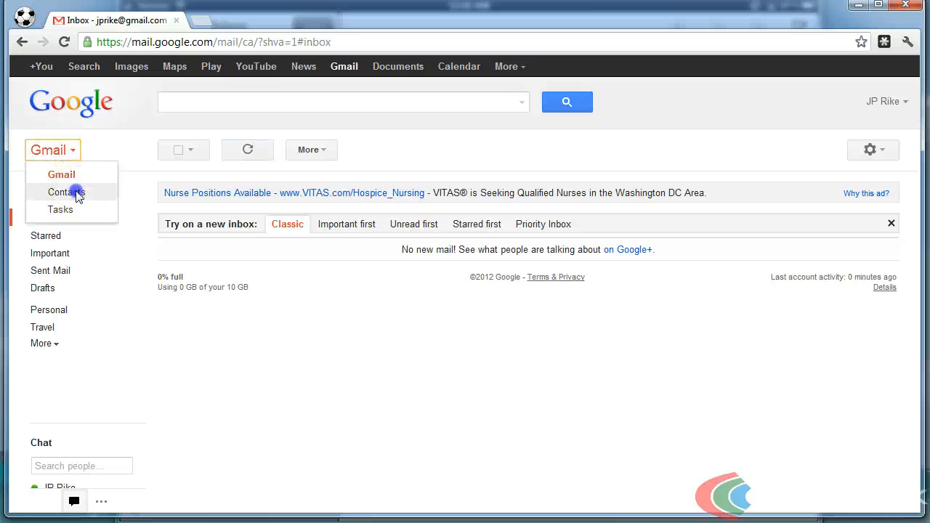
{"action": "left_click", "coordinate": [64, 192]}
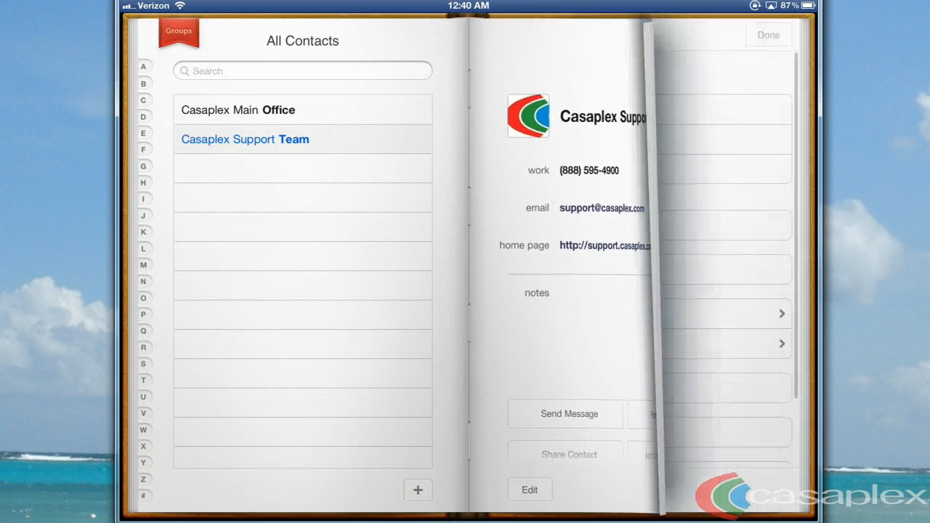
{"action": "left_click", "coordinate": [417, 488]}
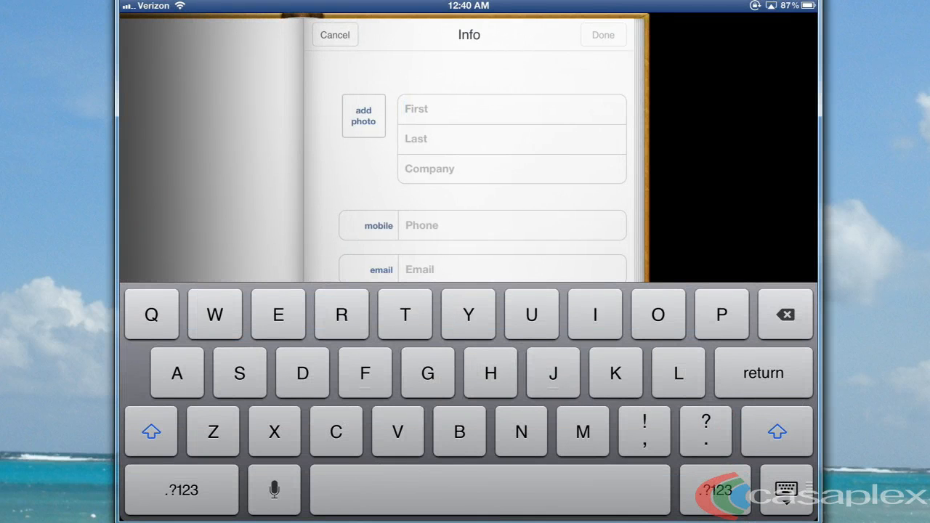
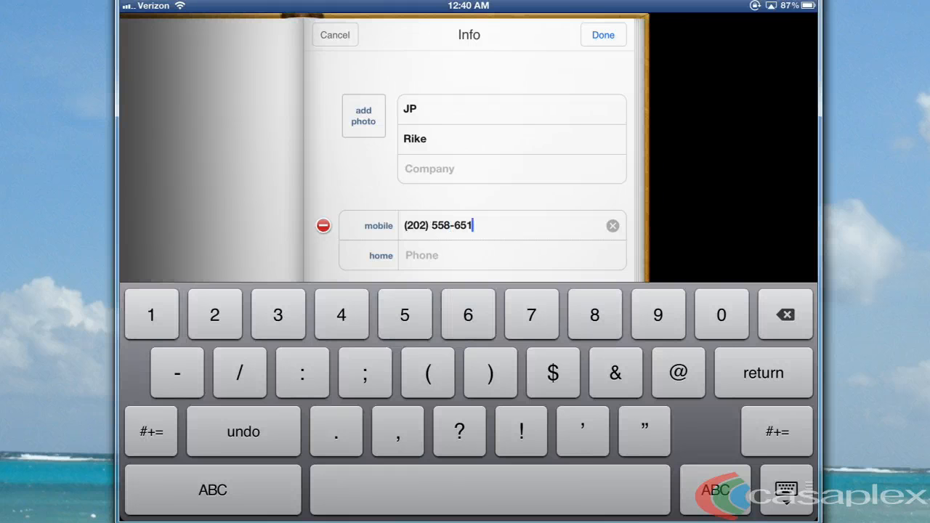
{"action": "left_click", "coordinate": [602, 35]}
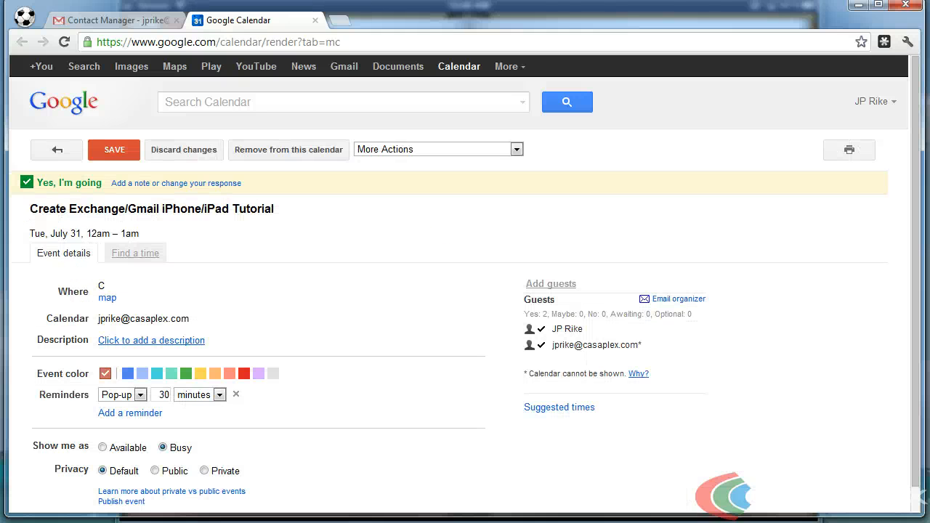
- View Tuesday, July 31 in the iPad Calendar's Day view
{"action": "left_click", "coordinate": [287, 149]}
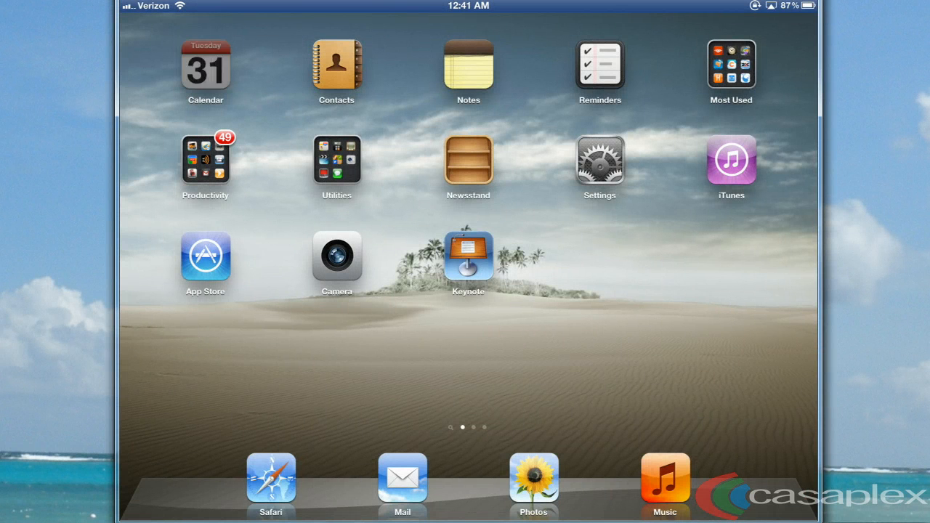
{"action": "left_click", "coordinate": [207, 65]}
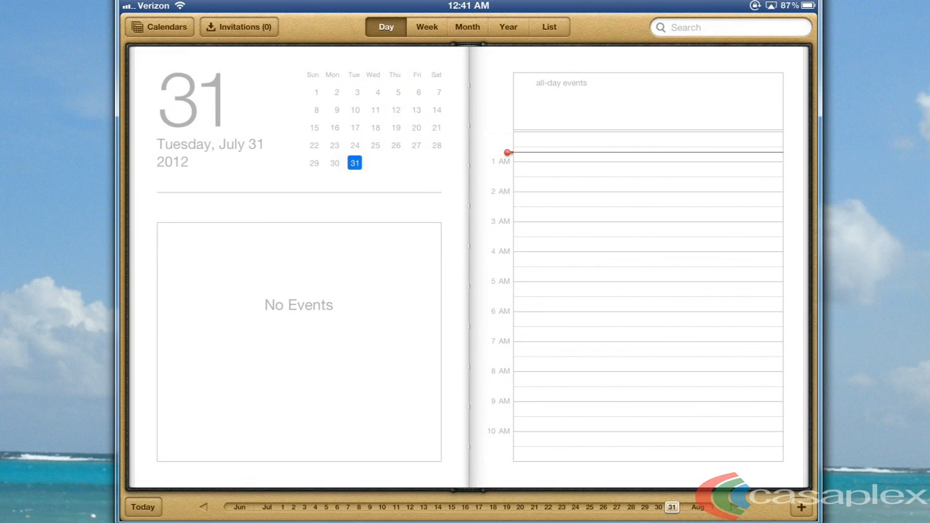